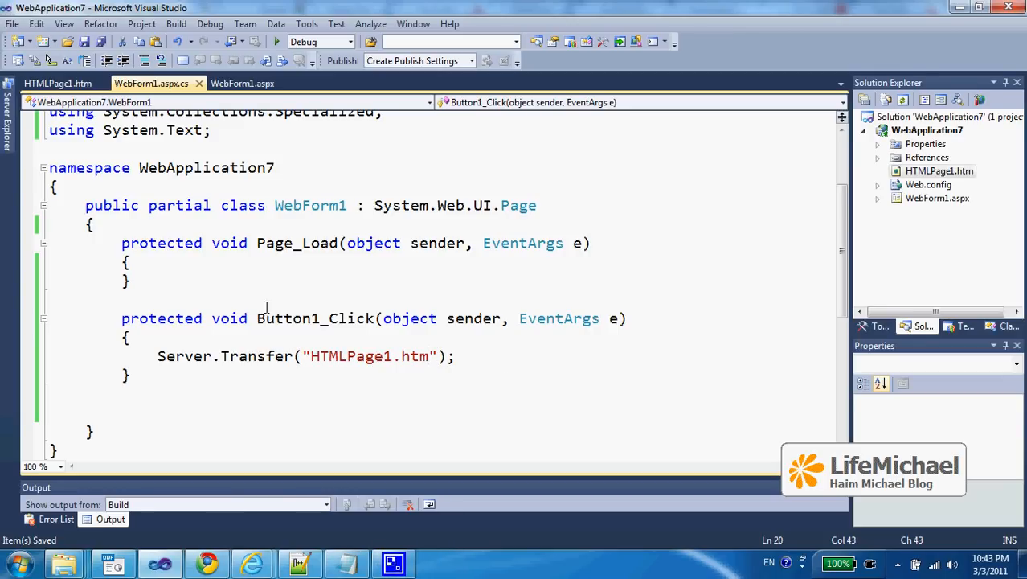
# - Show the WebForm1.aspx markup with the 'press here' button wired to Button1_Click
pyautogui.click(243, 84)
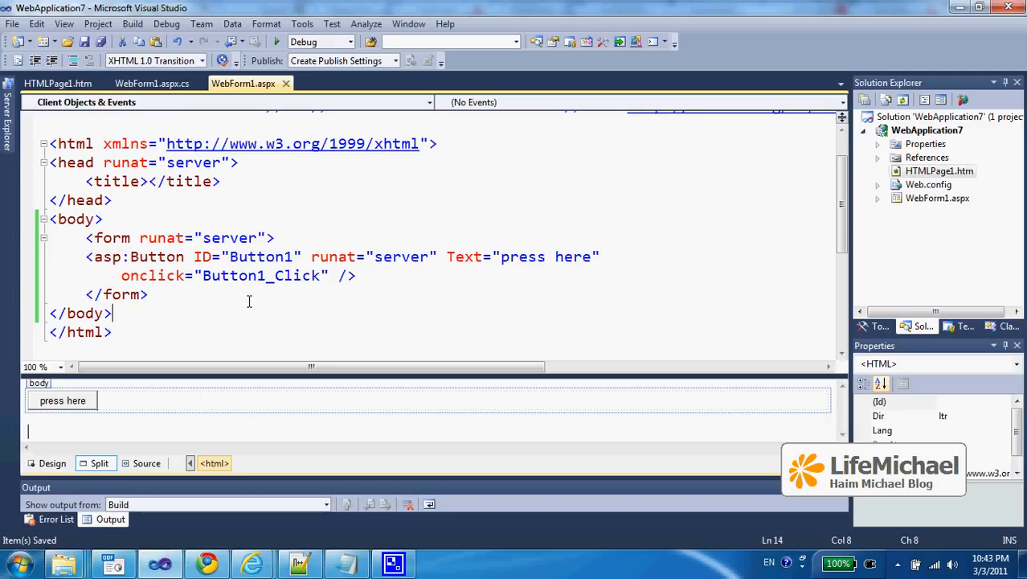
pyautogui.moveTo(422, 217)
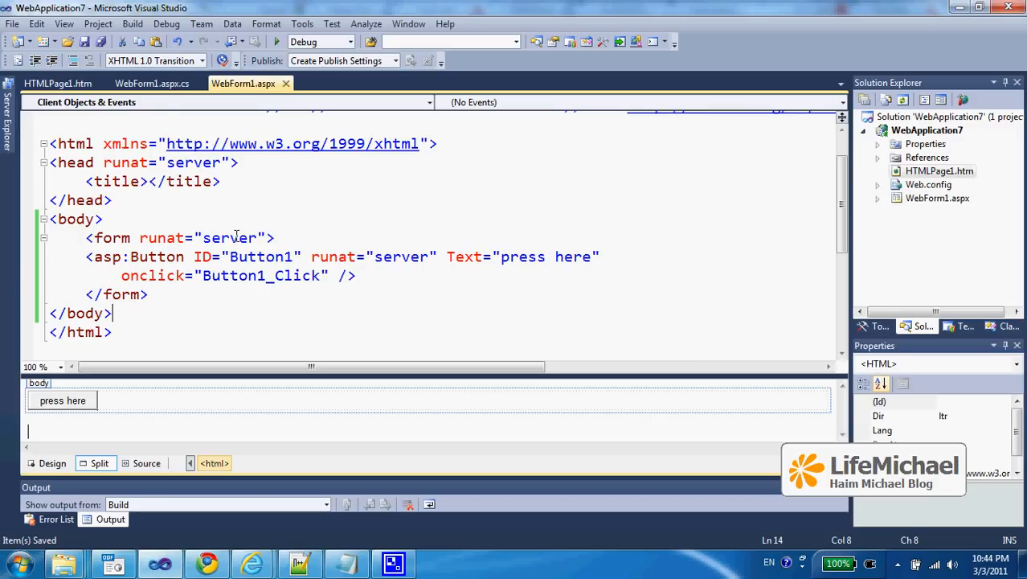
# - Return to WebForm1.aspx.cs showing Server.Transfer("HTMLPage1.htm") and run the site
pyautogui.click(151, 84)
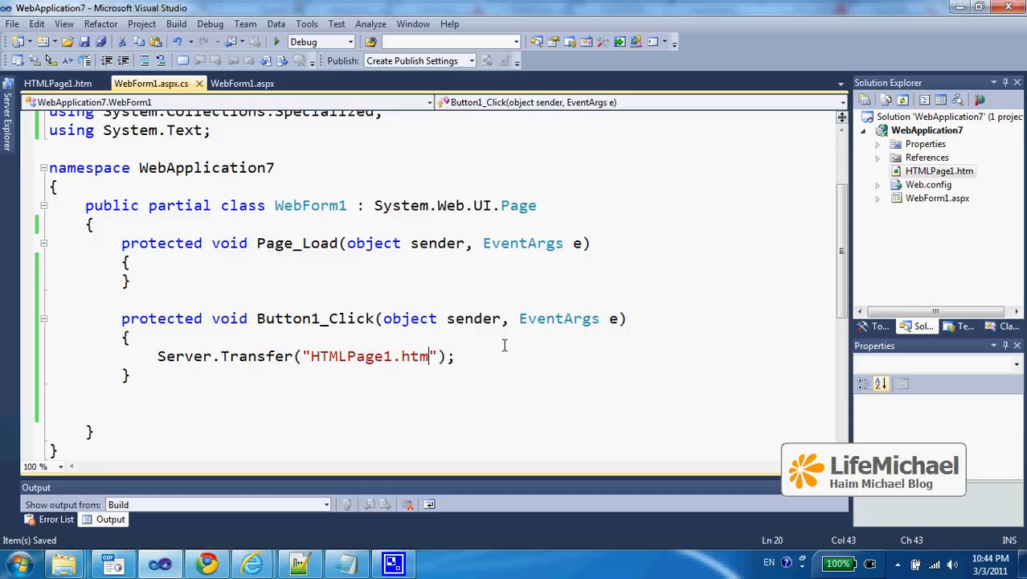
pyautogui.moveTo(354, 374)
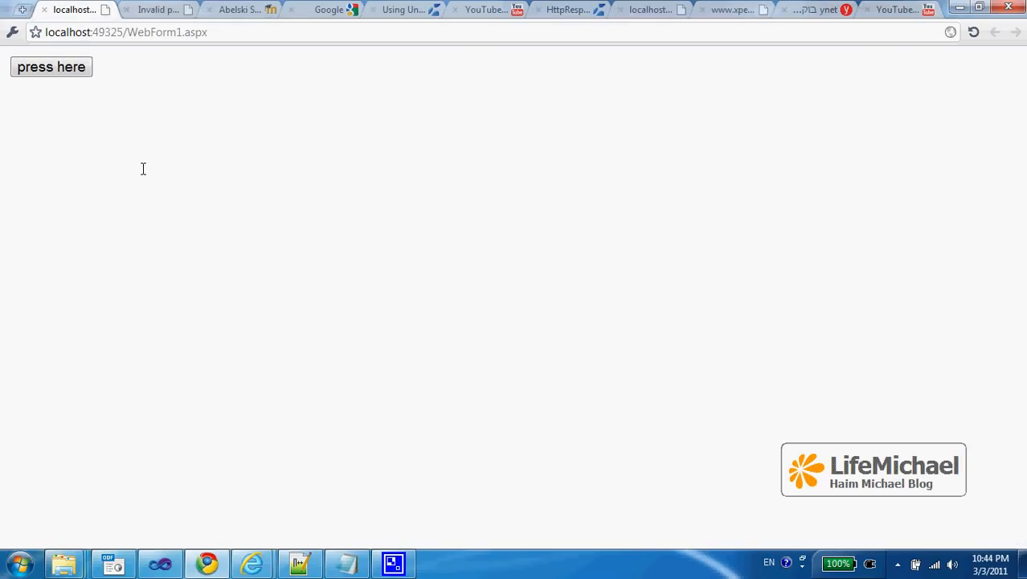
# - Use the 'press here' button so the first/last name form replaces the page
pyautogui.click(50, 68)
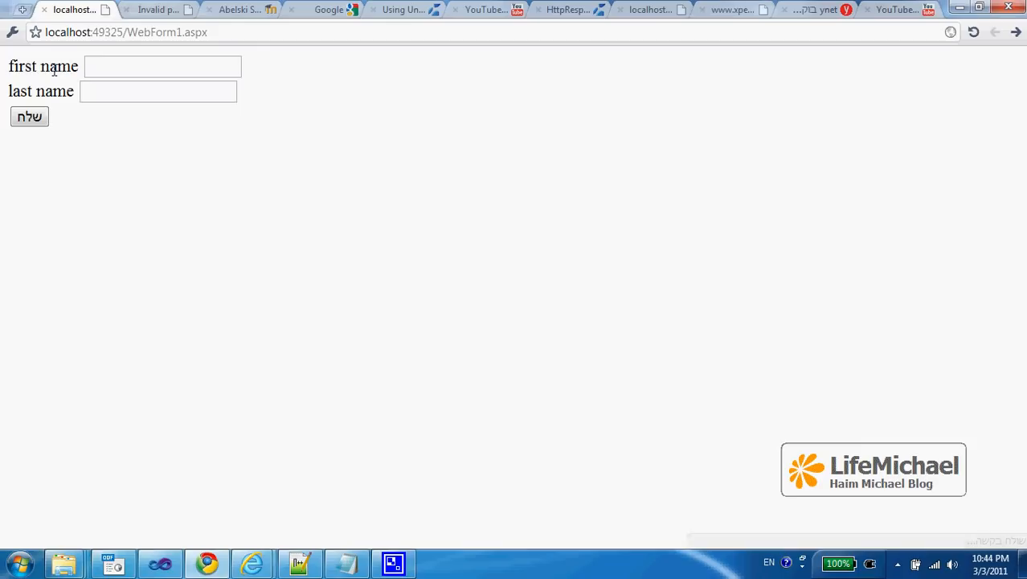